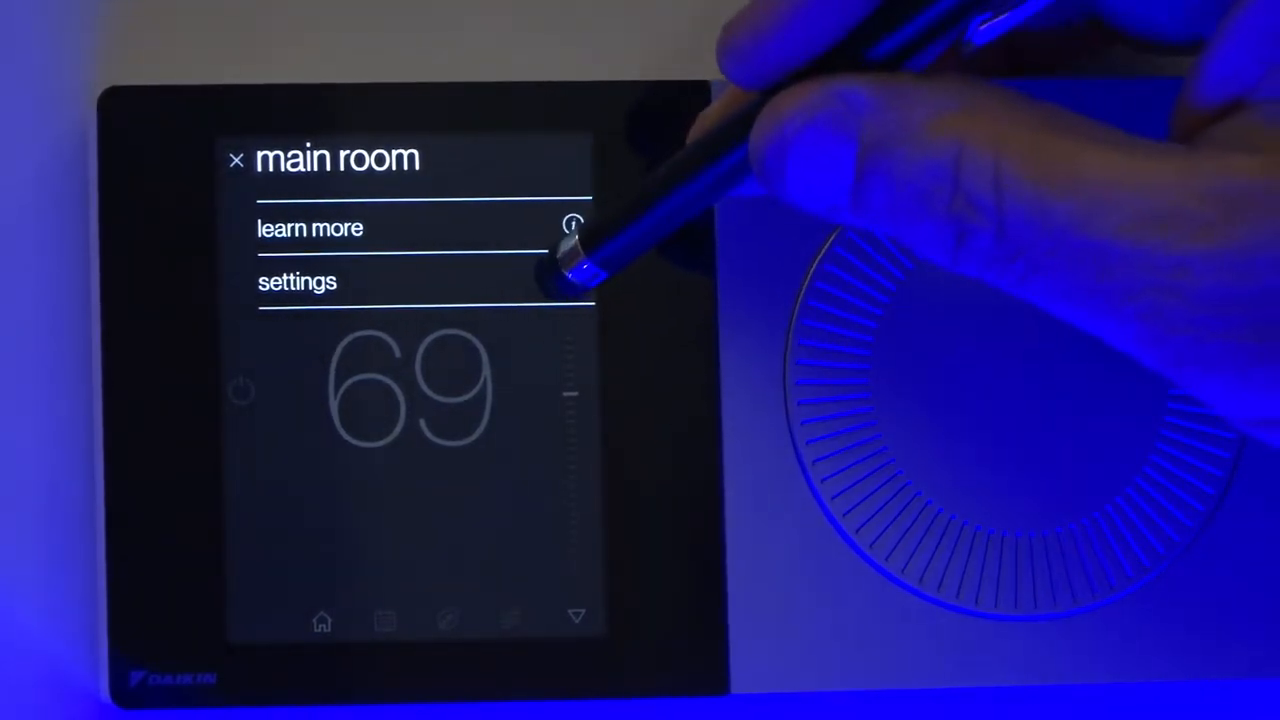
Reach dealer edit in settings, raising the advanced-features warning.
left_click(296, 280)
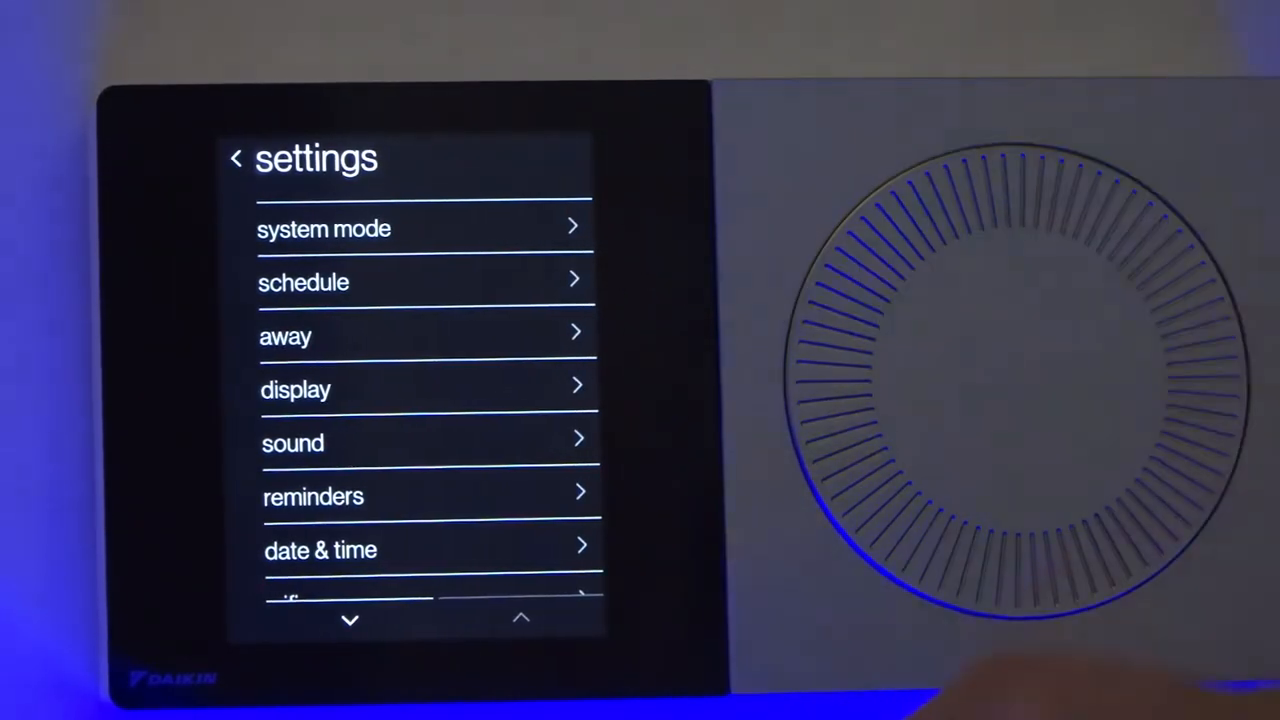
scroll("down", 3)
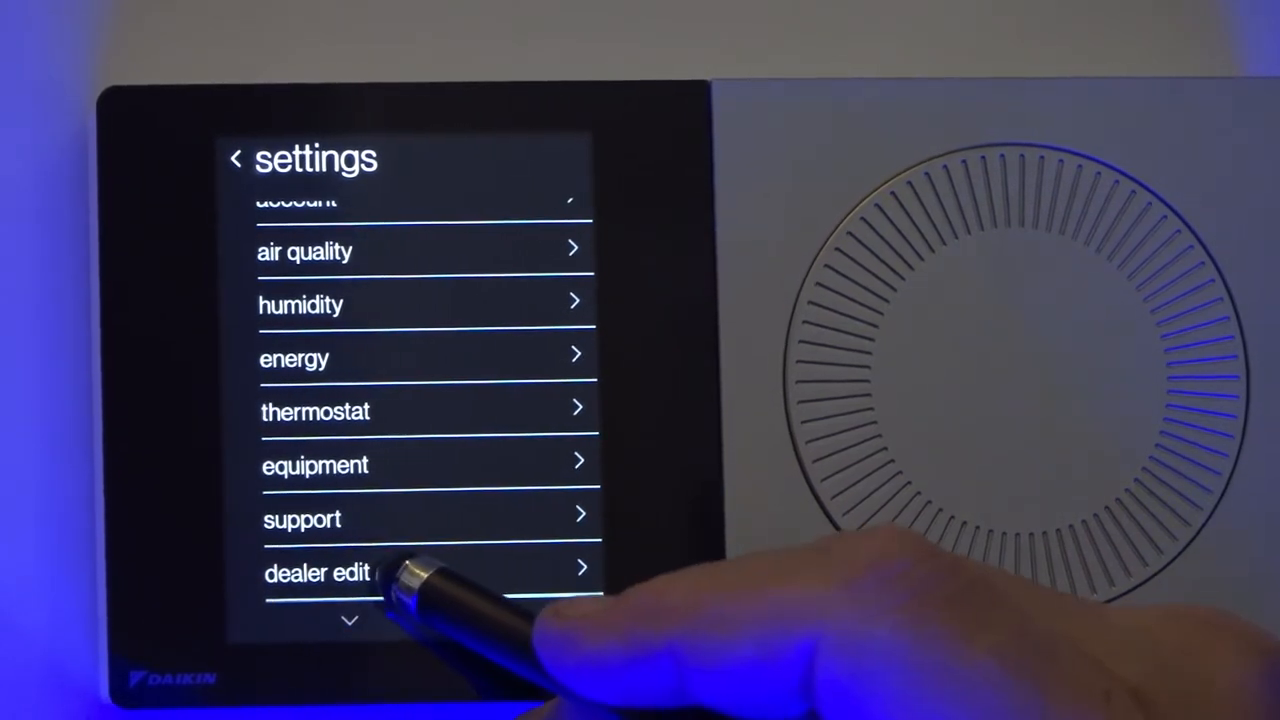
left_click(316, 572)
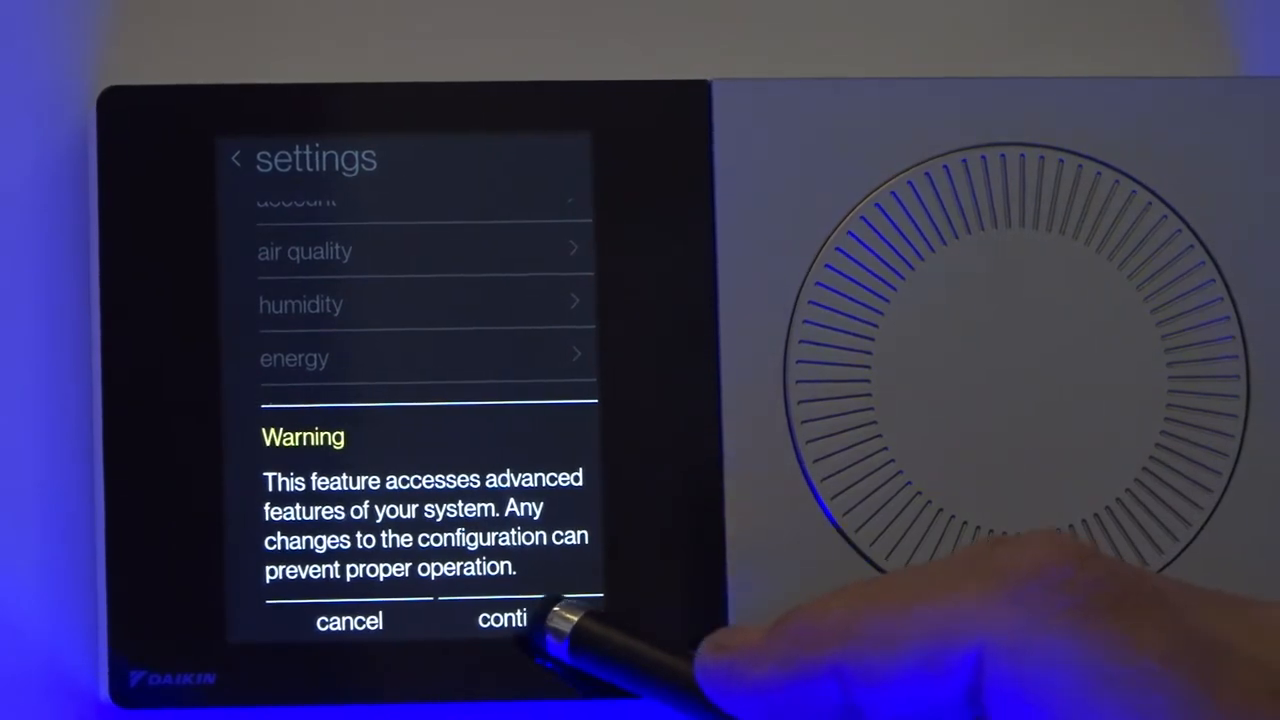
Continue past the warning and view the installer code information page.
left_click(504, 620)
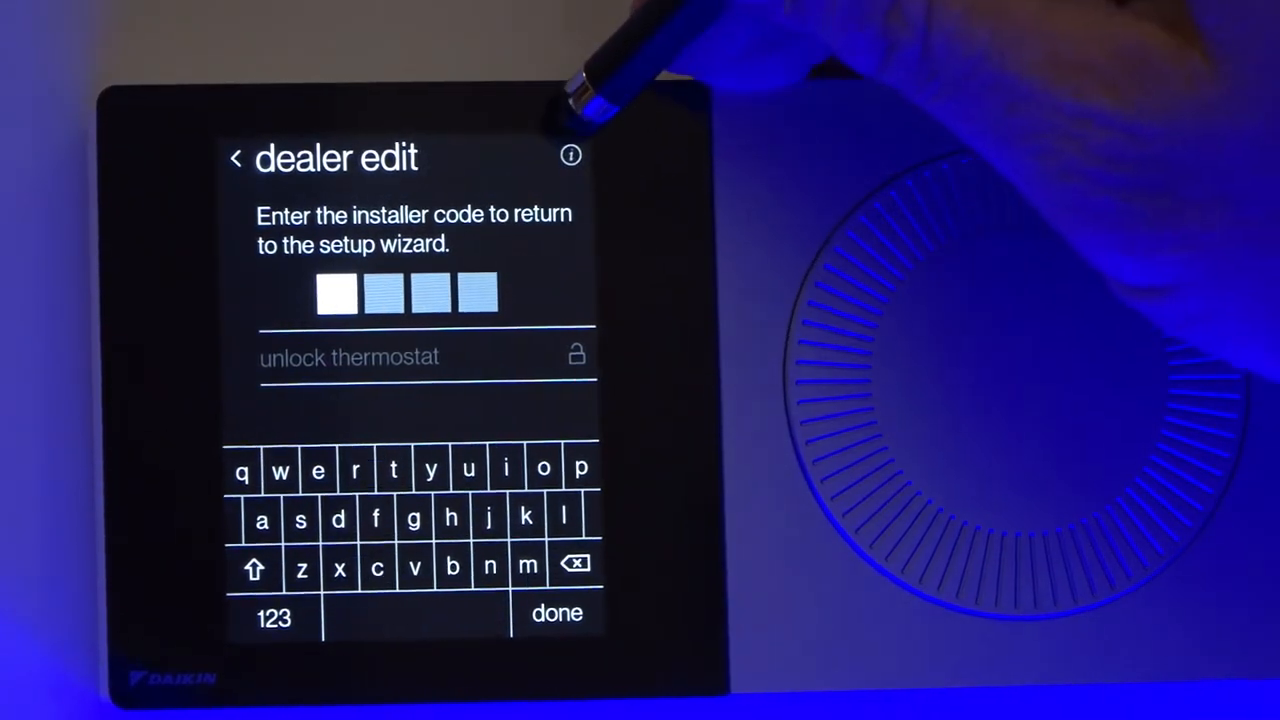
left_click(572, 156)
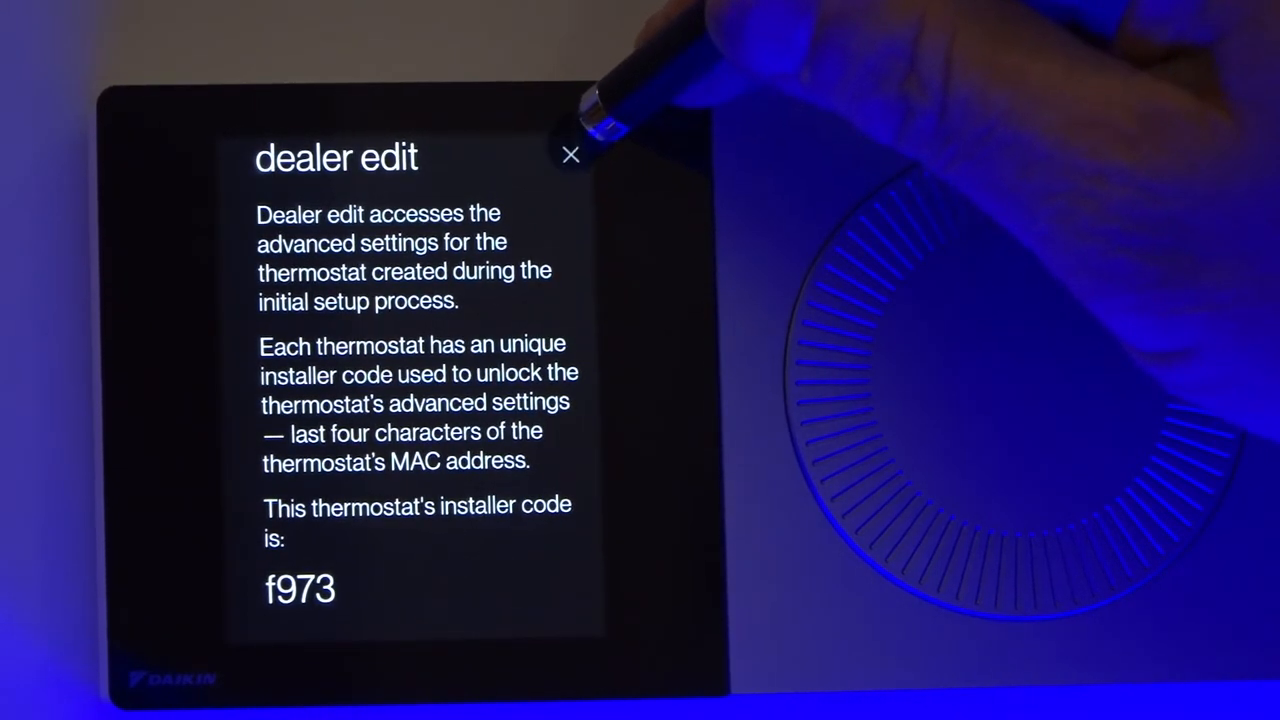
Enter the installer code and unlock the thermostat into the setup wizard.
left_click(572, 156)
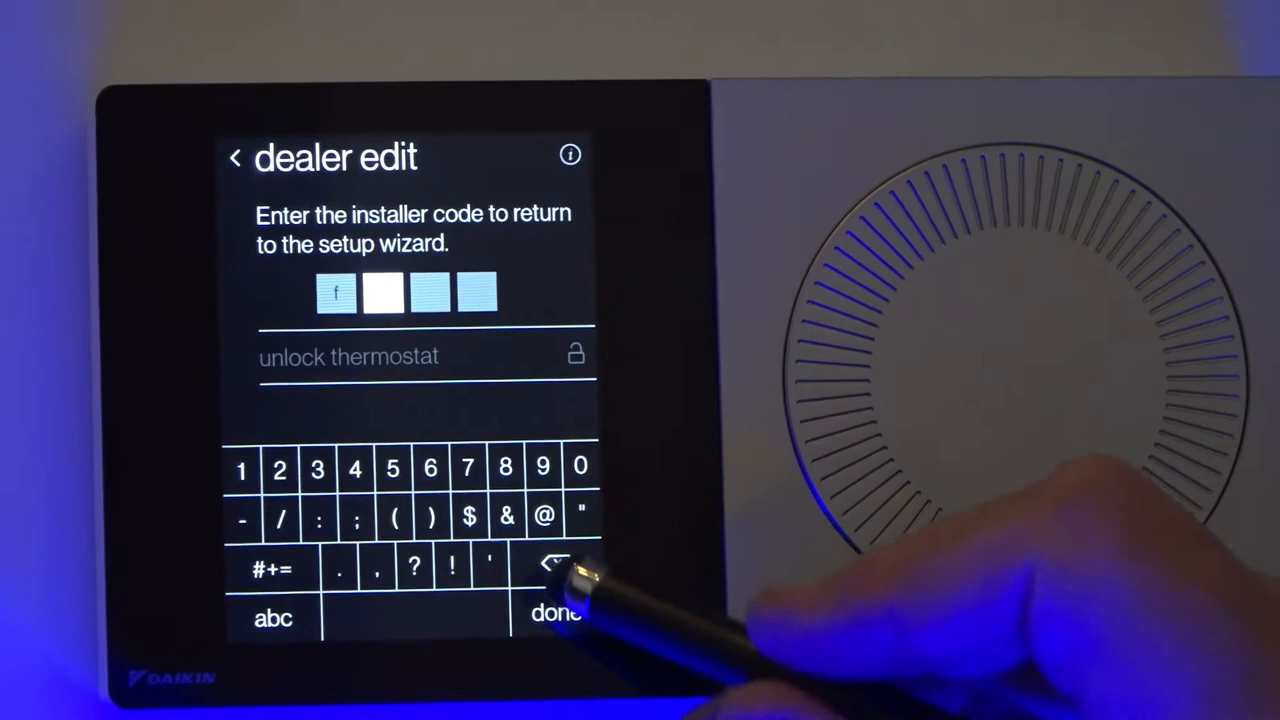
left_click(544, 468)
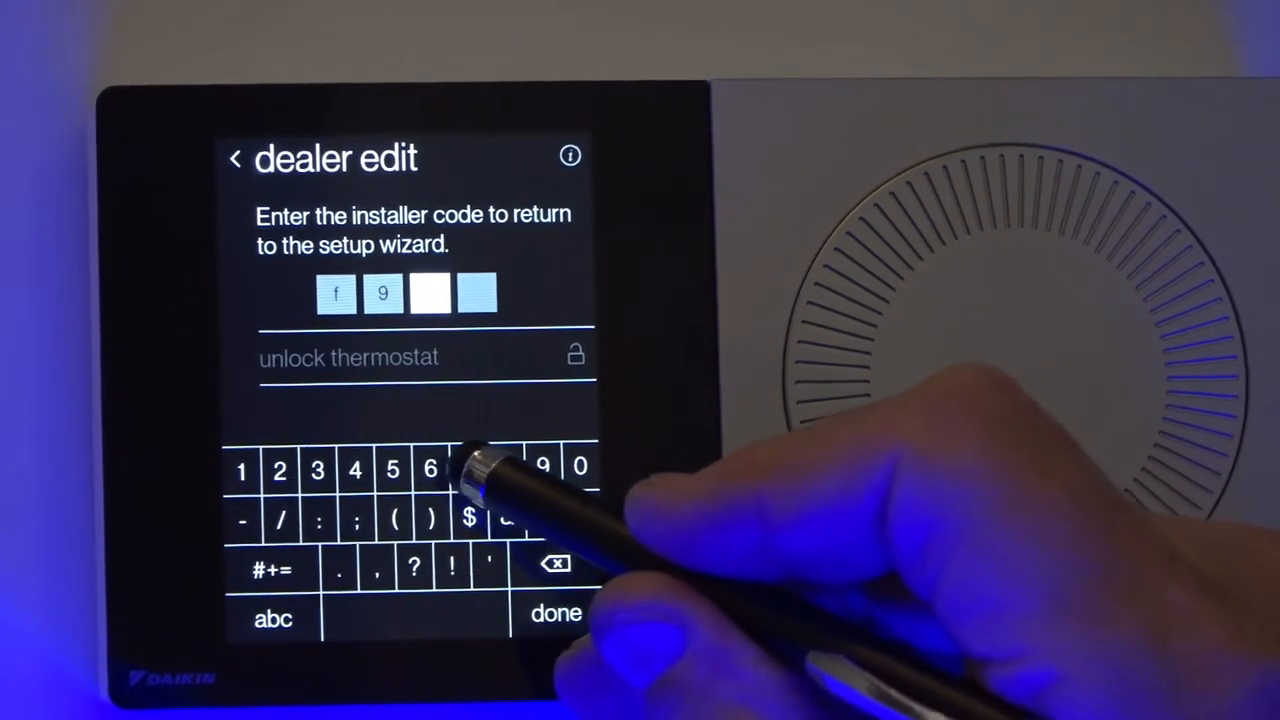
left_click(466, 468)
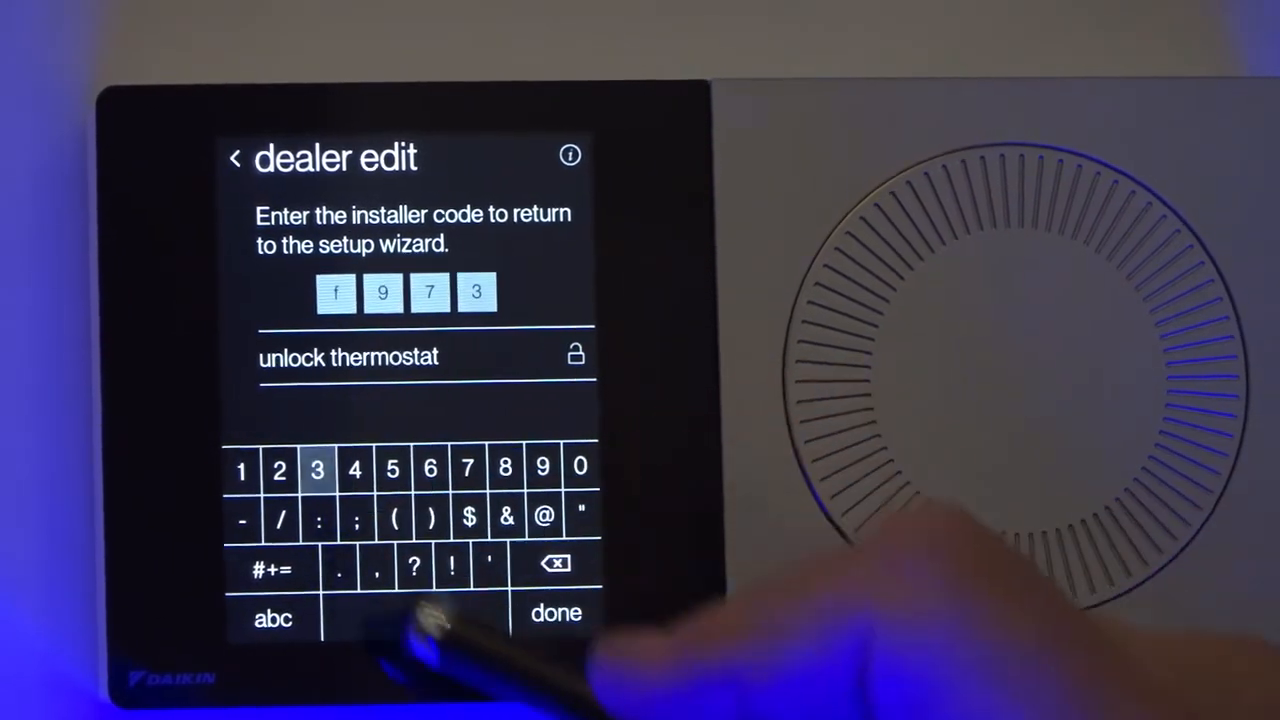
left_click(556, 612)
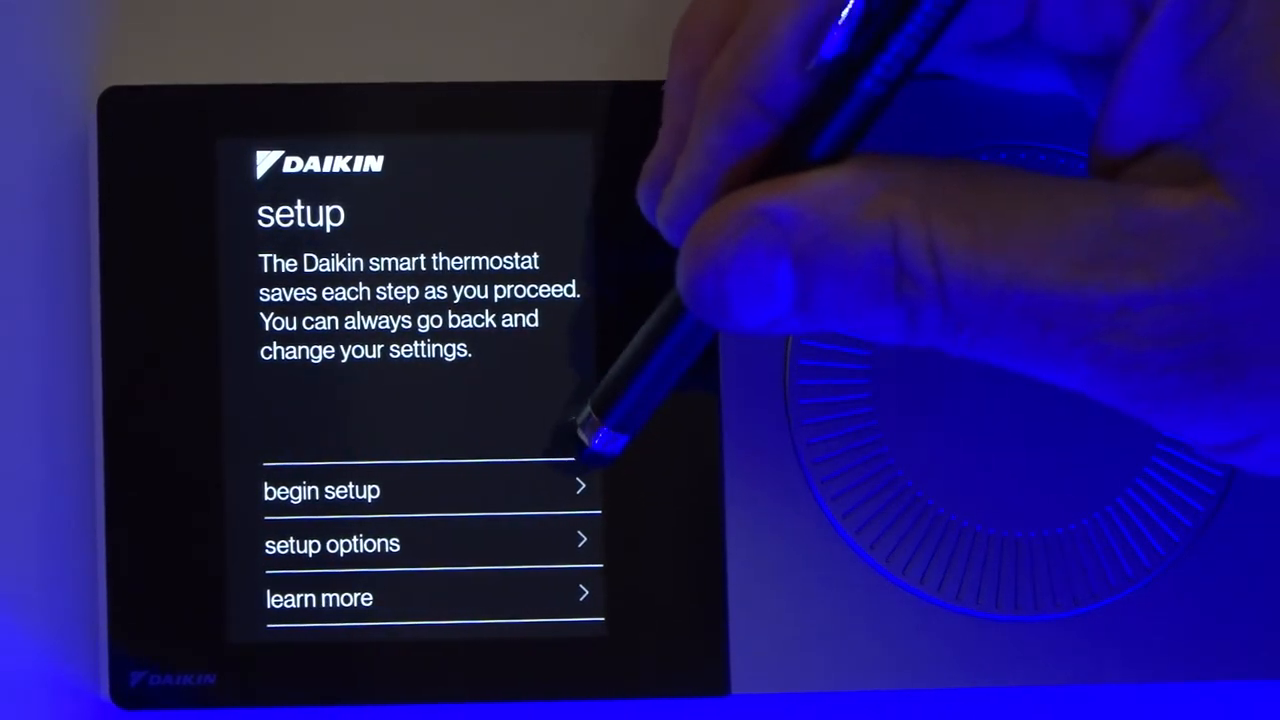
Go through setup options to the calibration page under system optimization.
left_click(320, 492)
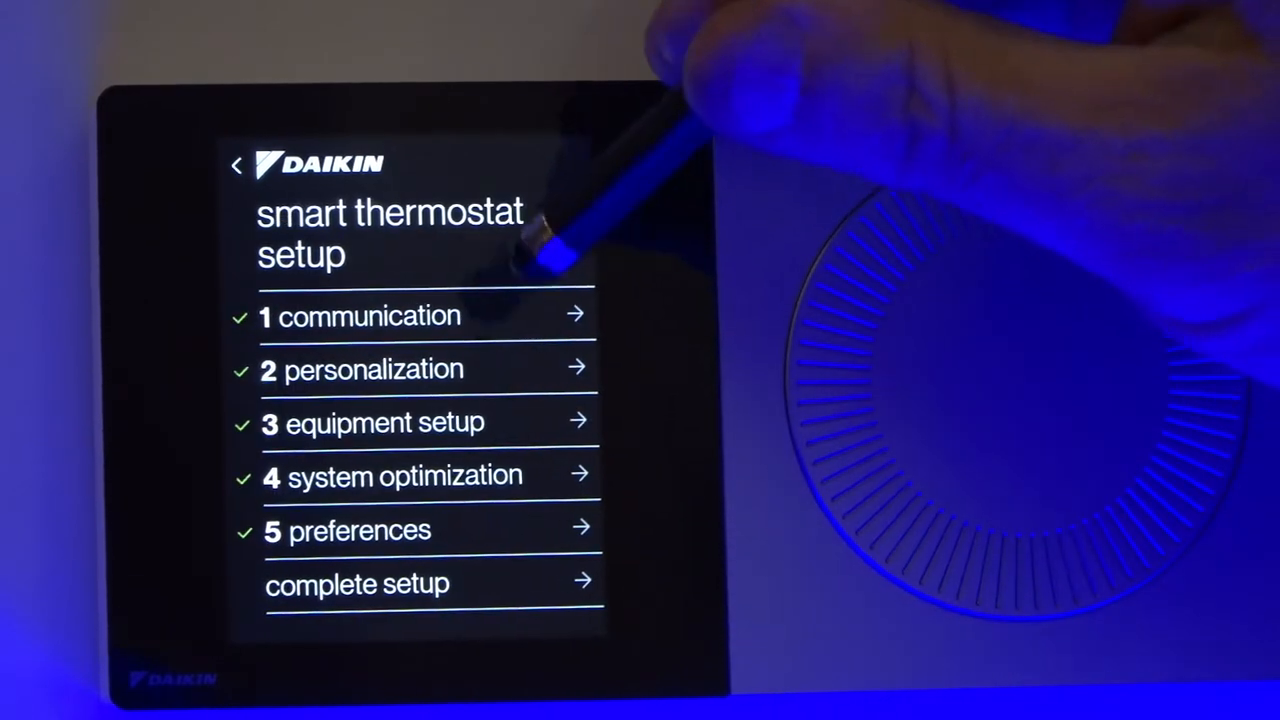
mouse_move(650, 530)
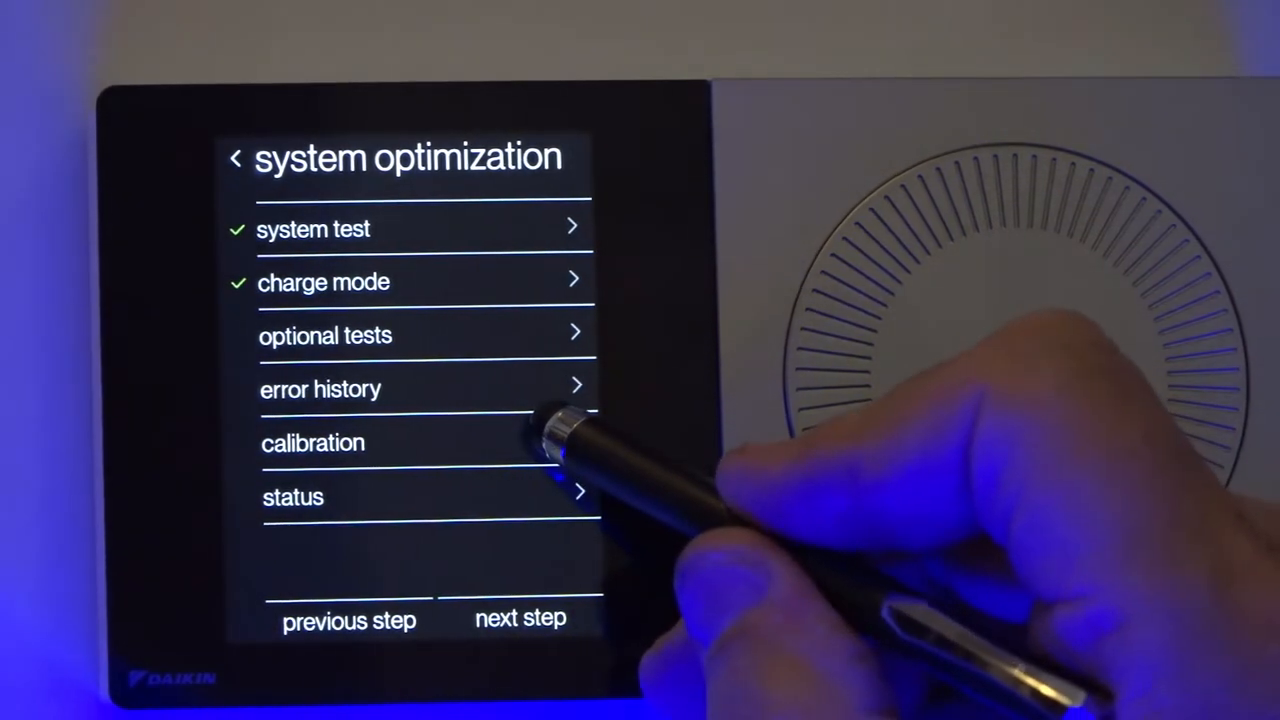
left_click(312, 444)
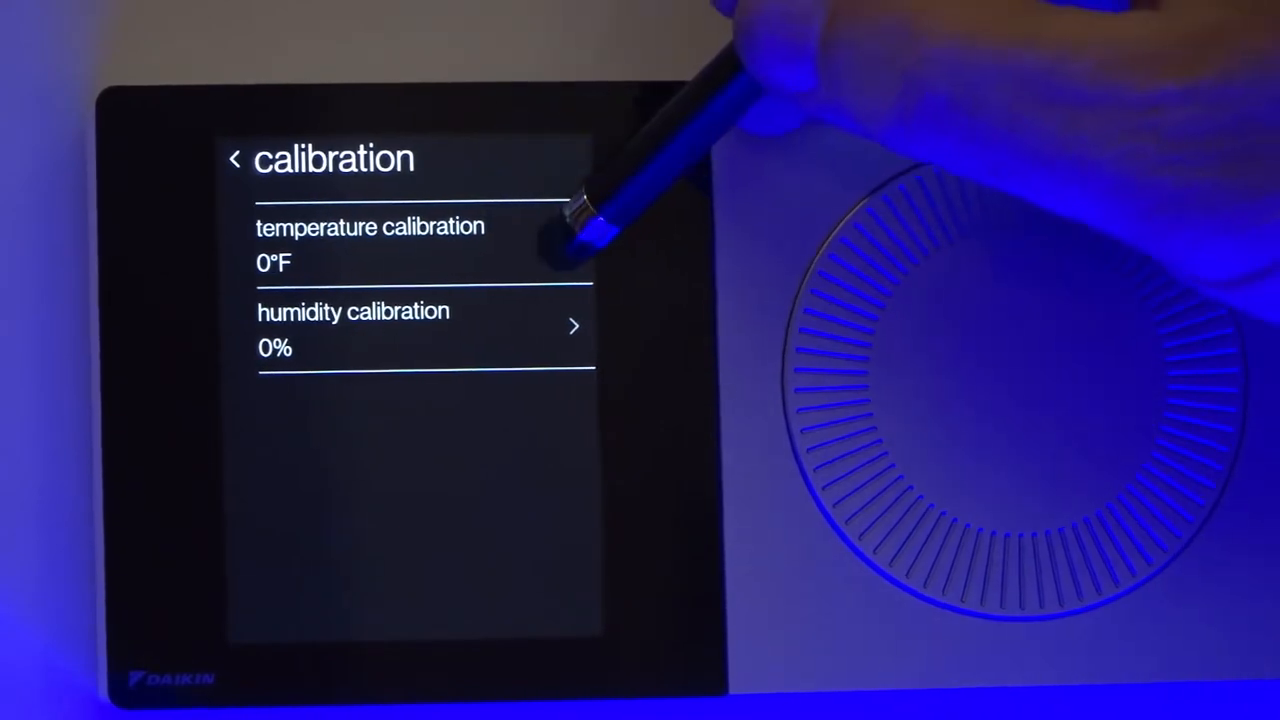
Set the temperature calibration offset to +2°F, then move to humidity calibration.
left_click(370, 244)
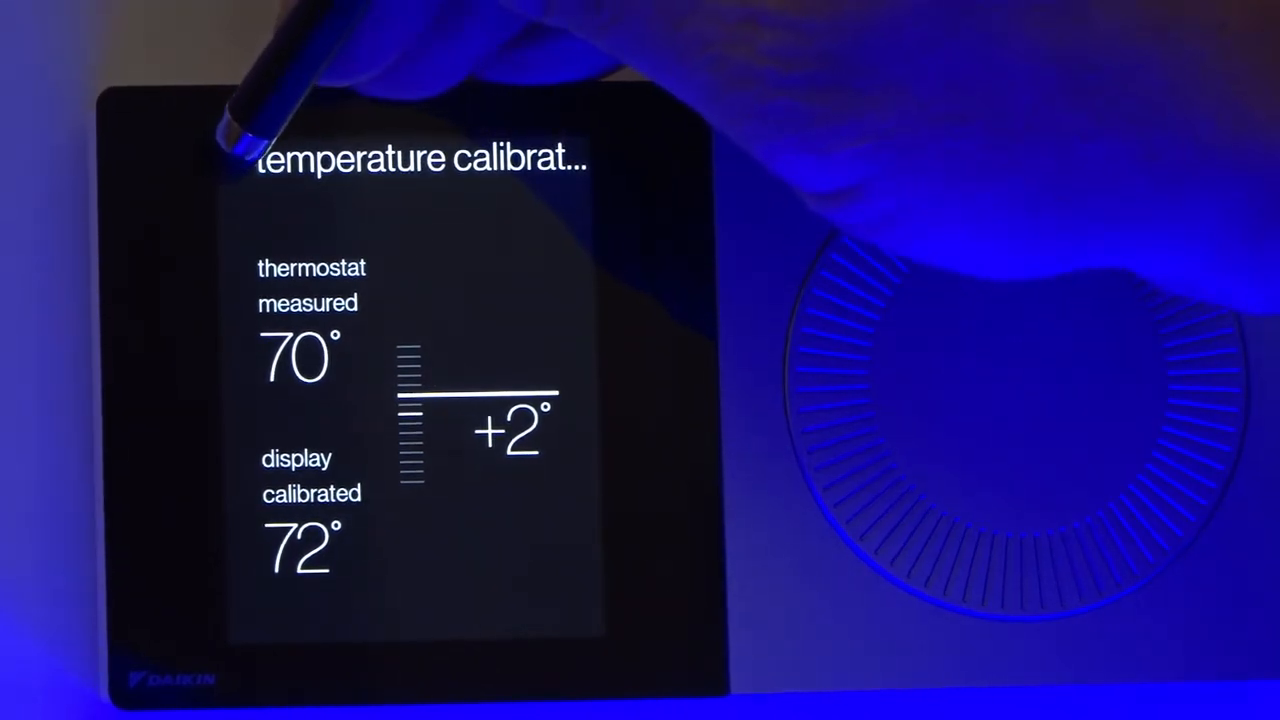
left_click(236, 158)
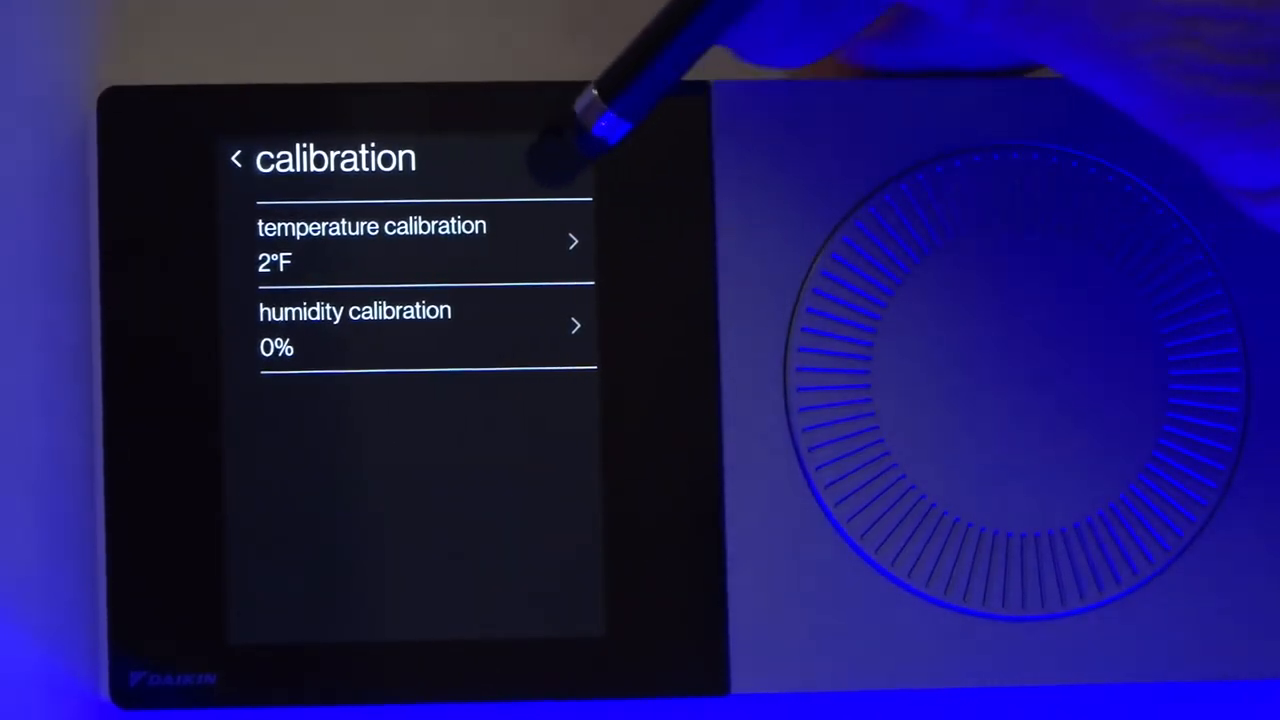
left_click(356, 324)
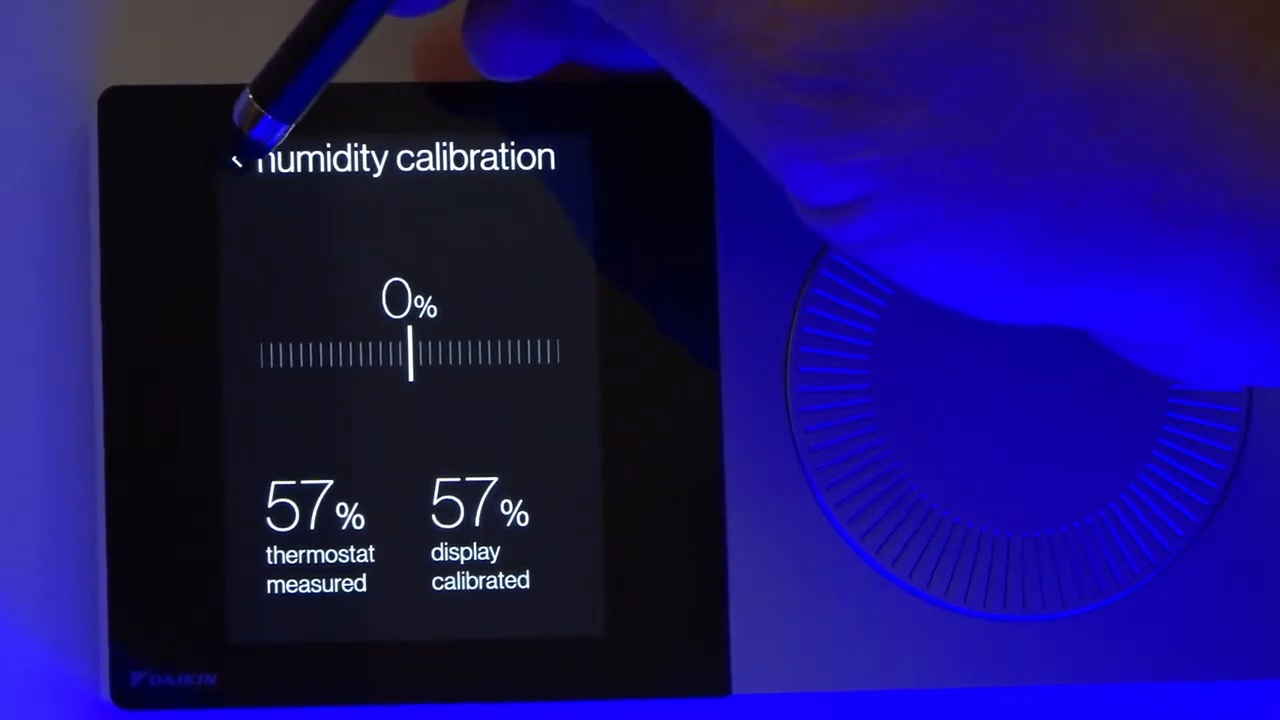
Leave humidity calibration at 0% and return to the system optimization list.
left_click(238, 158)
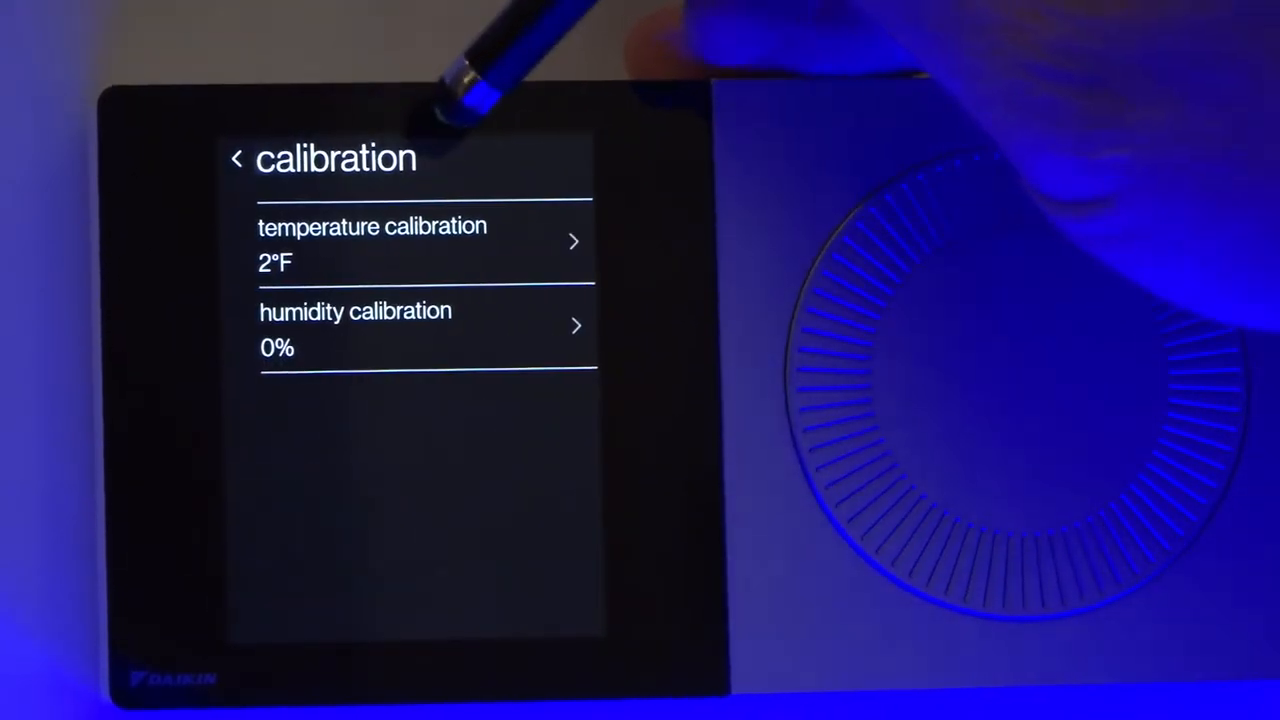
left_click(236, 158)
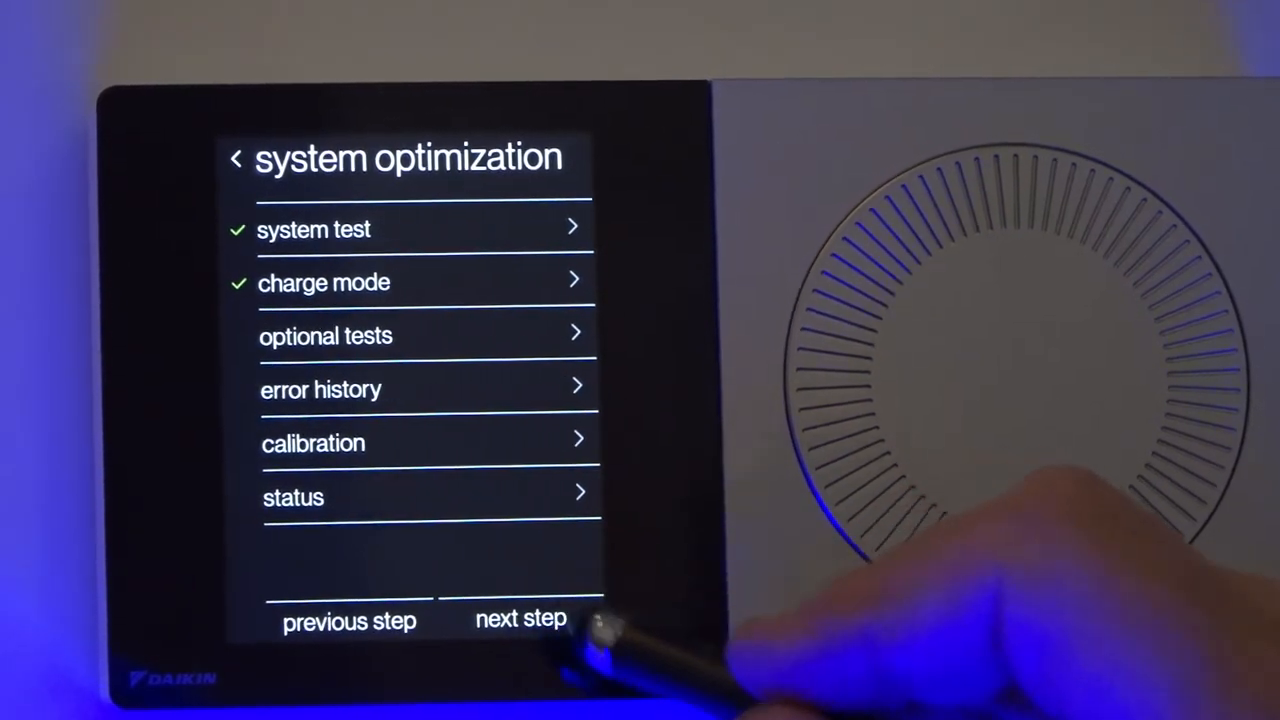
Complete commissioning setup and return to the home screen showing 72.
left_click(520, 620)
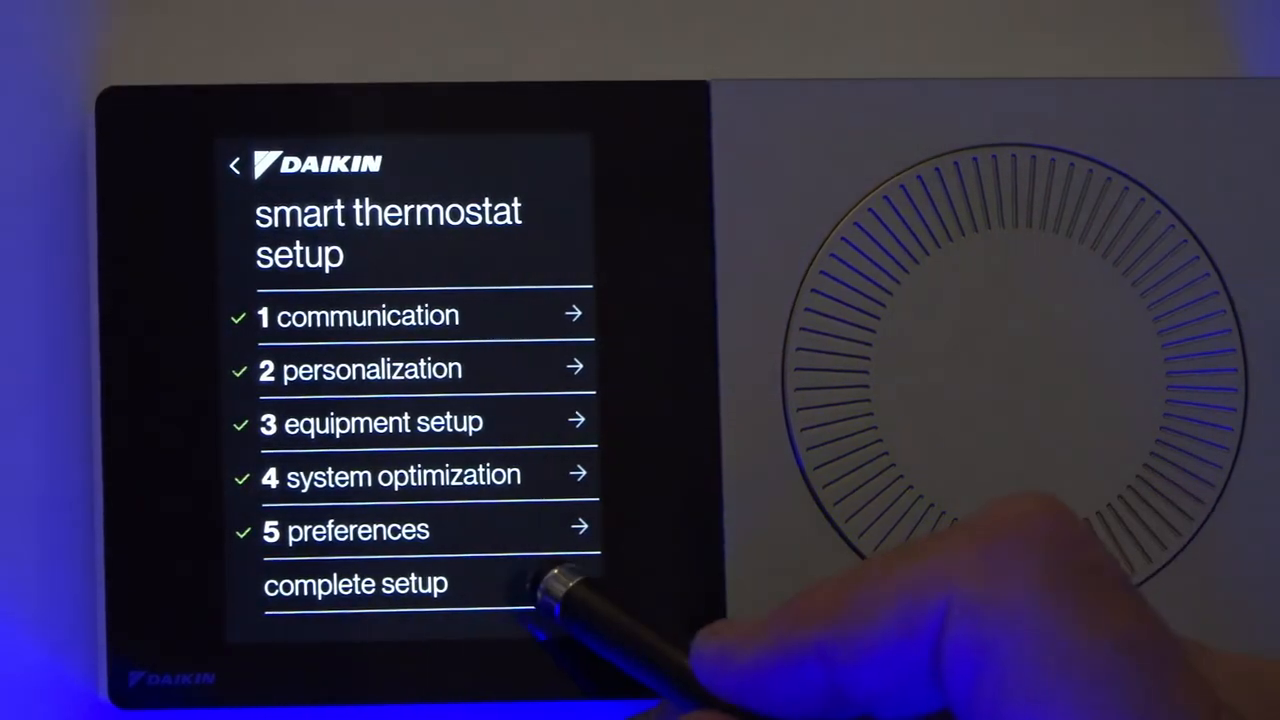
left_click(356, 584)
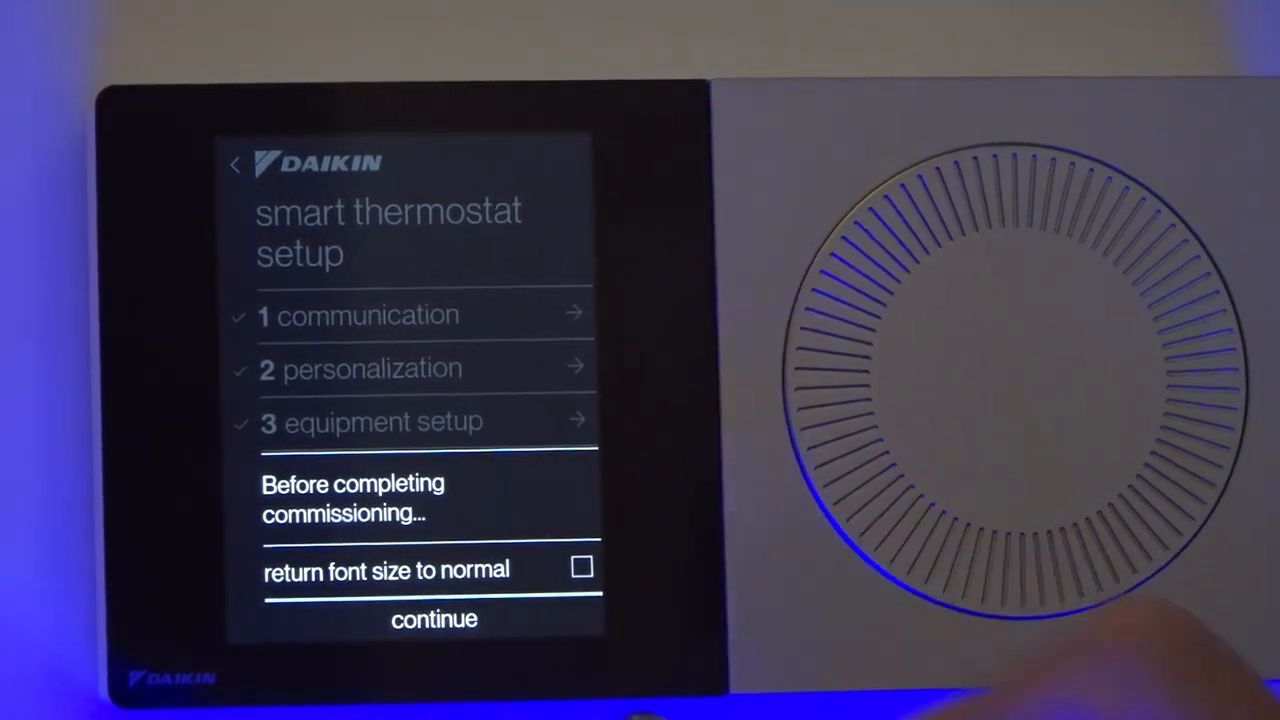
left_click(432, 620)
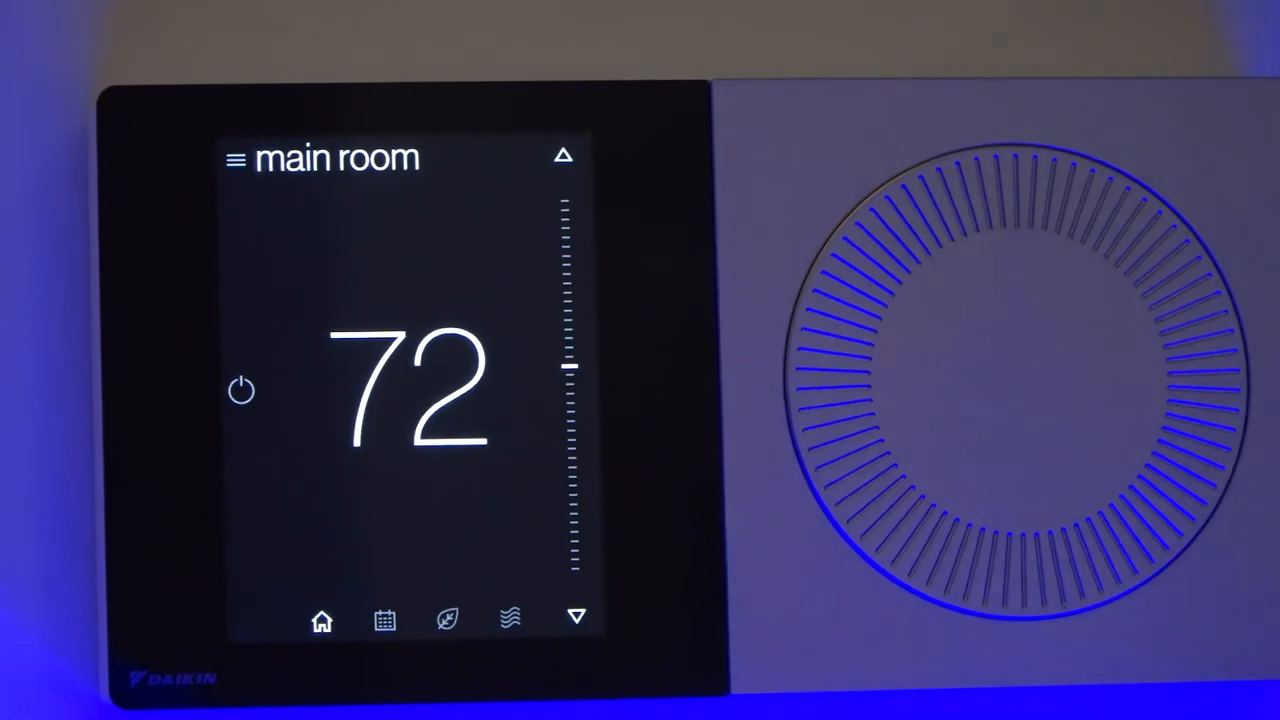